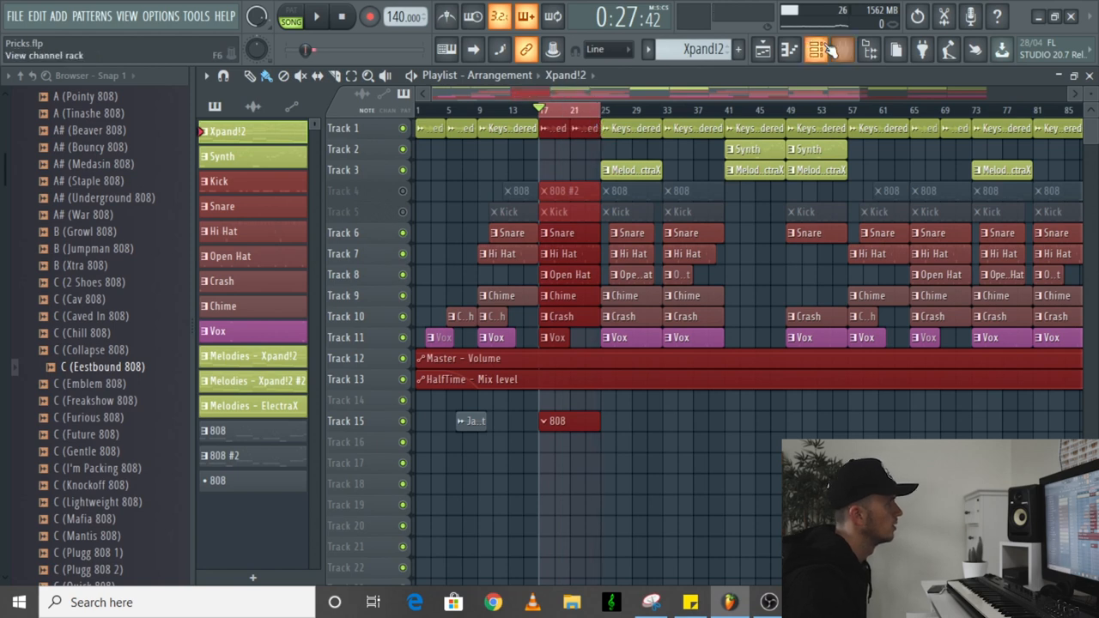
Step: Drag the C (Eestbound 808) sample from the Browser into the channel rack as a new channel
left_click(827, 50)
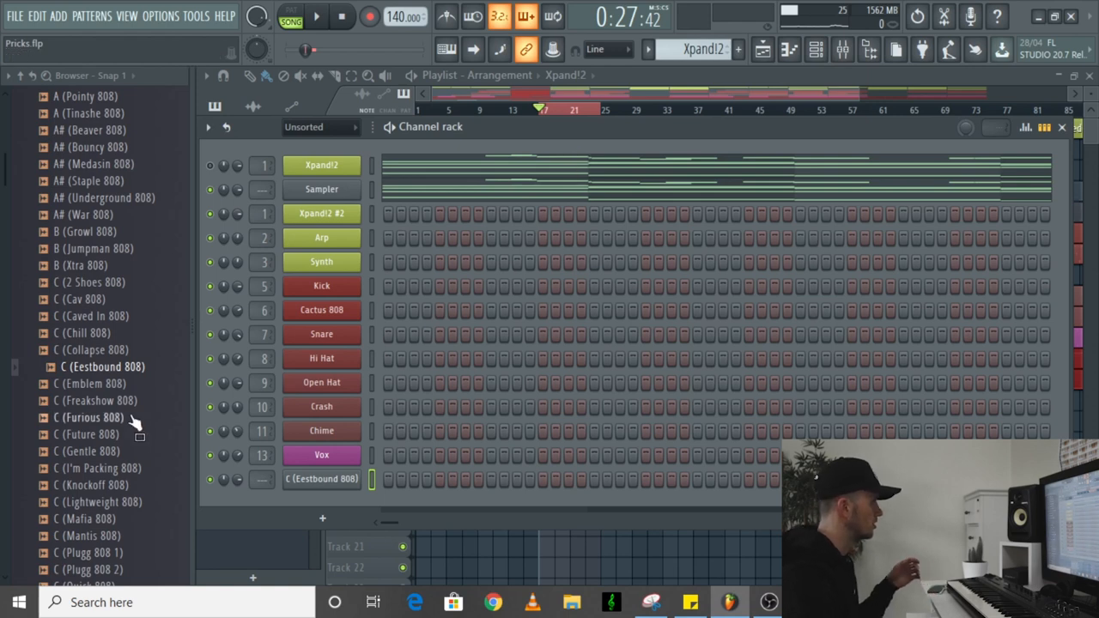
mouse_move(160, 417)
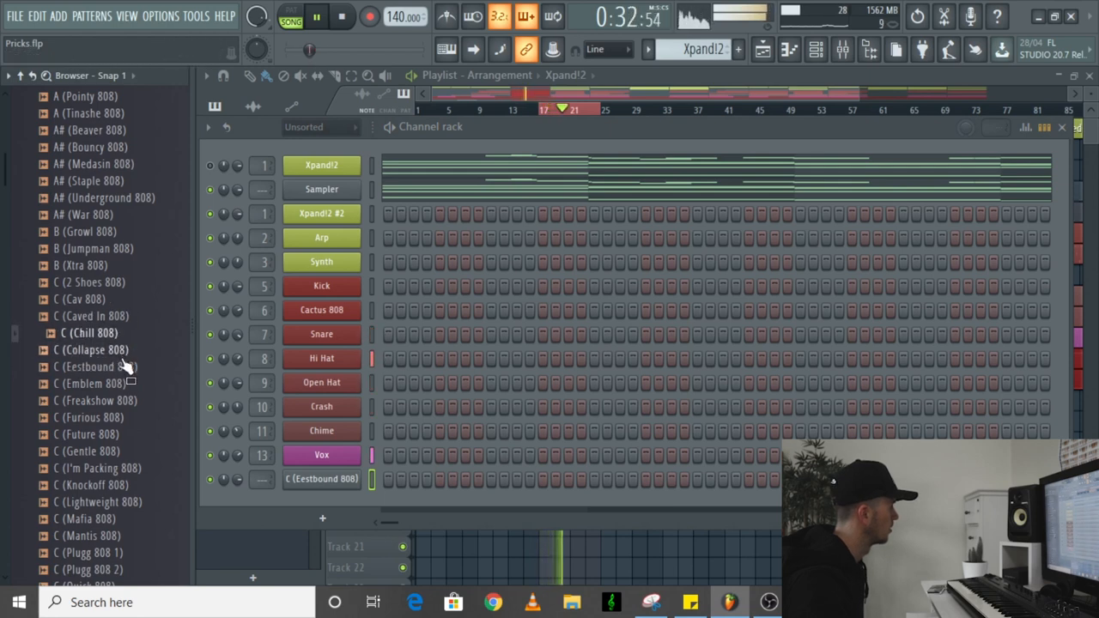
left_click_drag(95, 368, 364, 484)
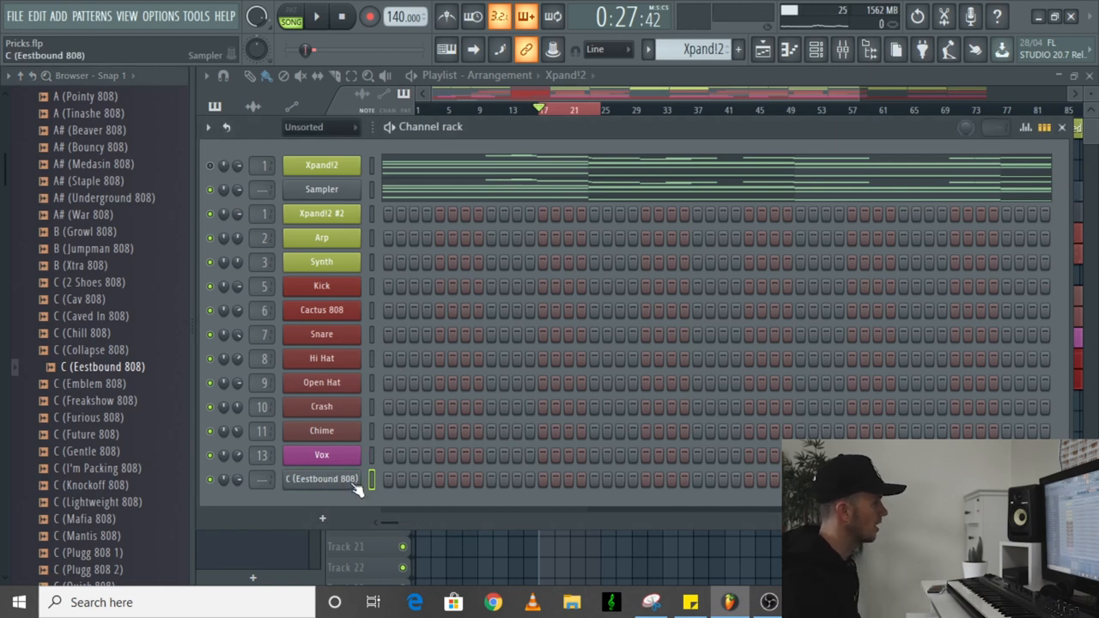
Step: Set the Eestbound 808 channel to Cut itself, then play and stop the beat to audition it
right_click(321, 479)
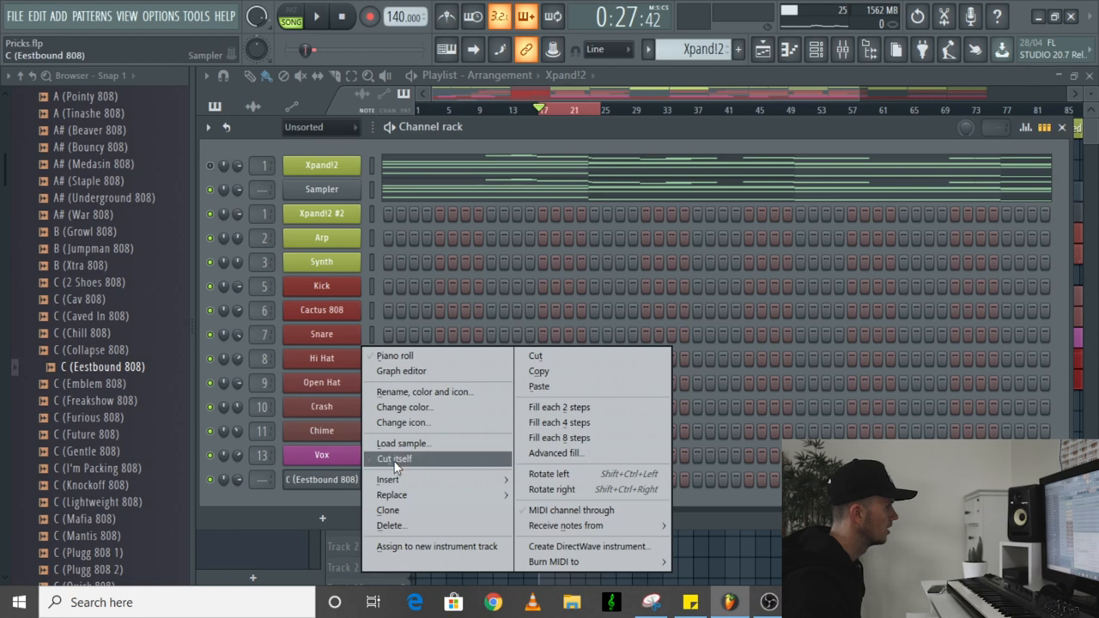
left_click(395, 458)
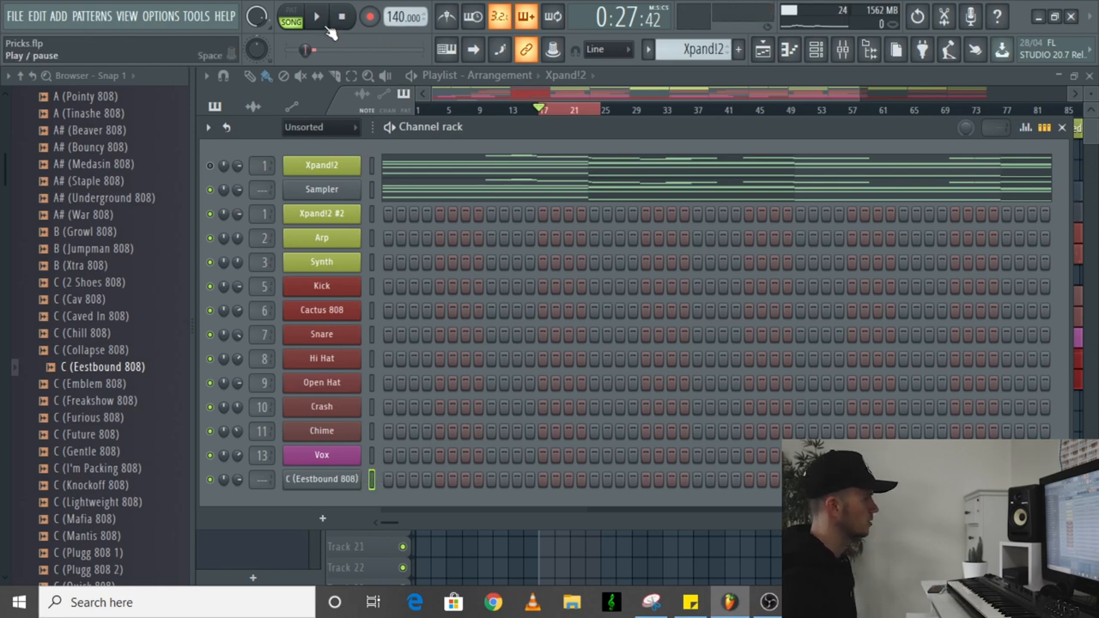
left_click(321, 17)
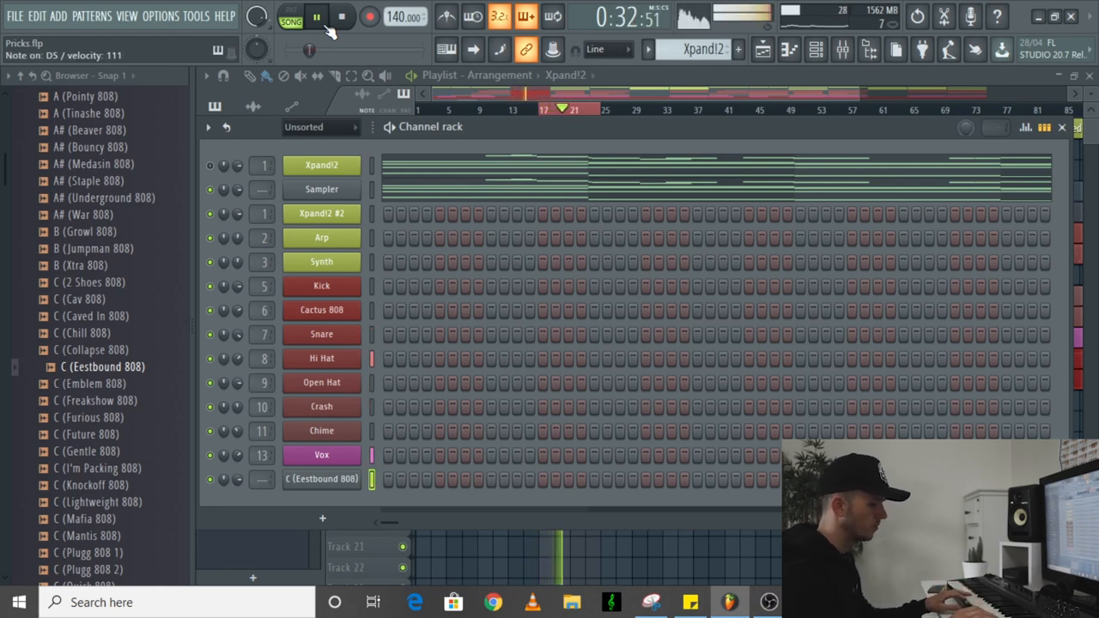
left_click(327, 17)
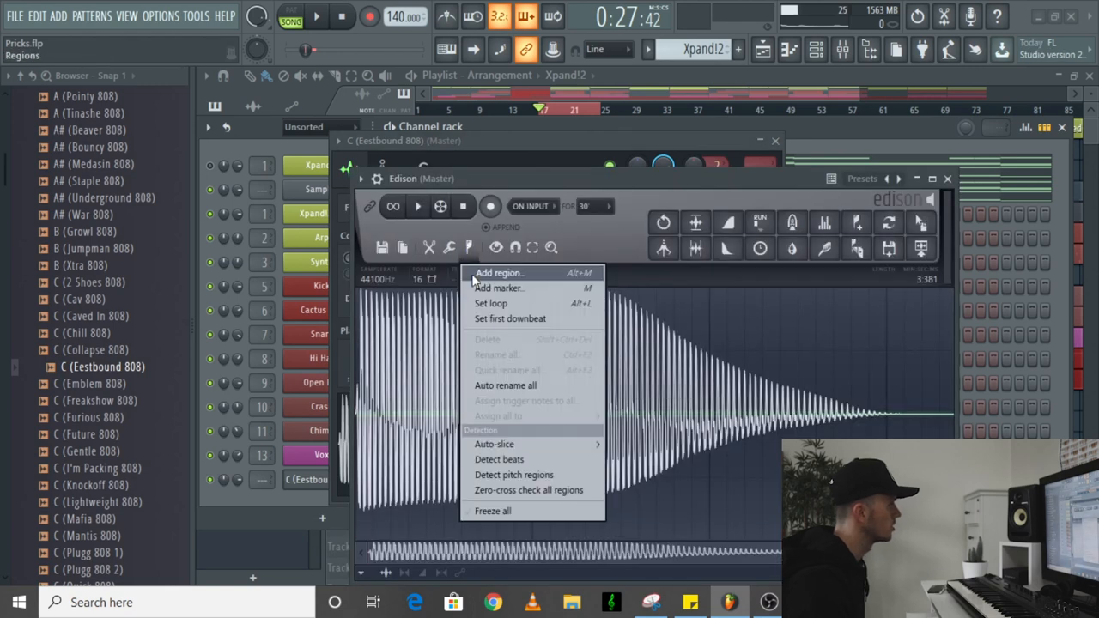
Step: Add a region over the 808 sample in Edison and close the editor
left_click(438, 347)
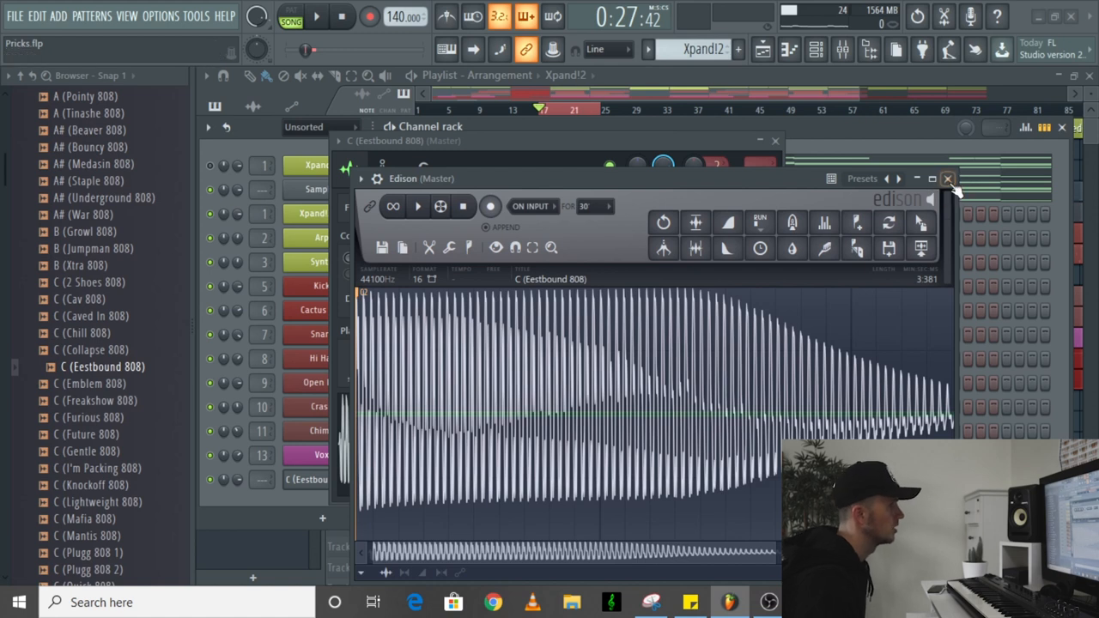
left_click(947, 177)
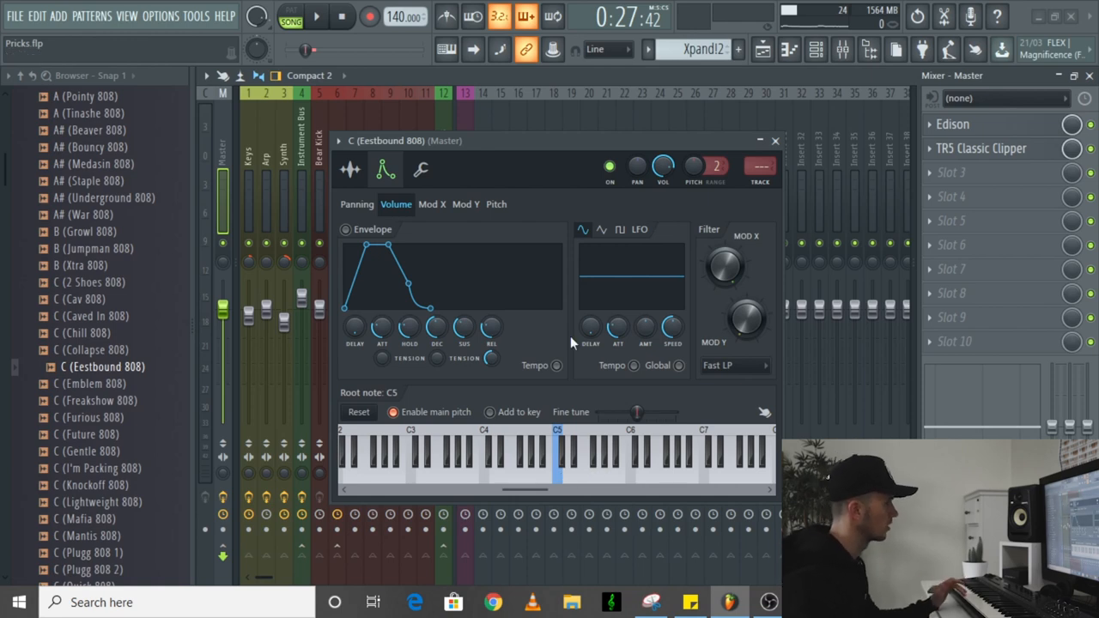
Step: Check the Eestbound 808's sample page after the volume envelope, then close its settings
left_click(350, 170)
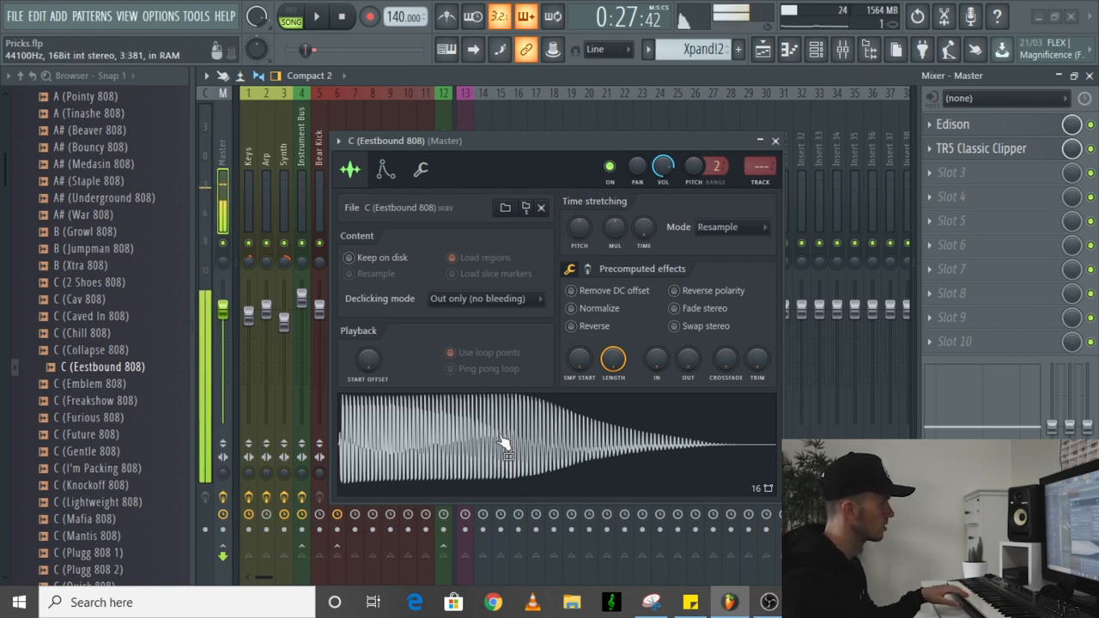
left_click(384, 170)
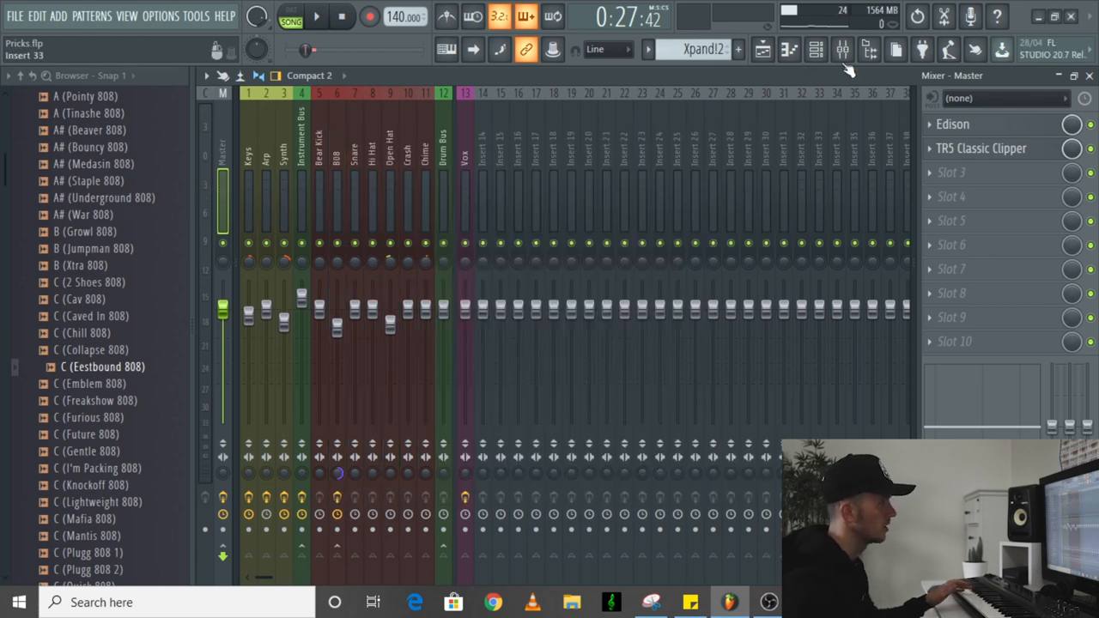
Step: Inspect the Cactus 808's Sampler and Envelope tabs from the channel rack, then close the settings
left_click(838, 48)
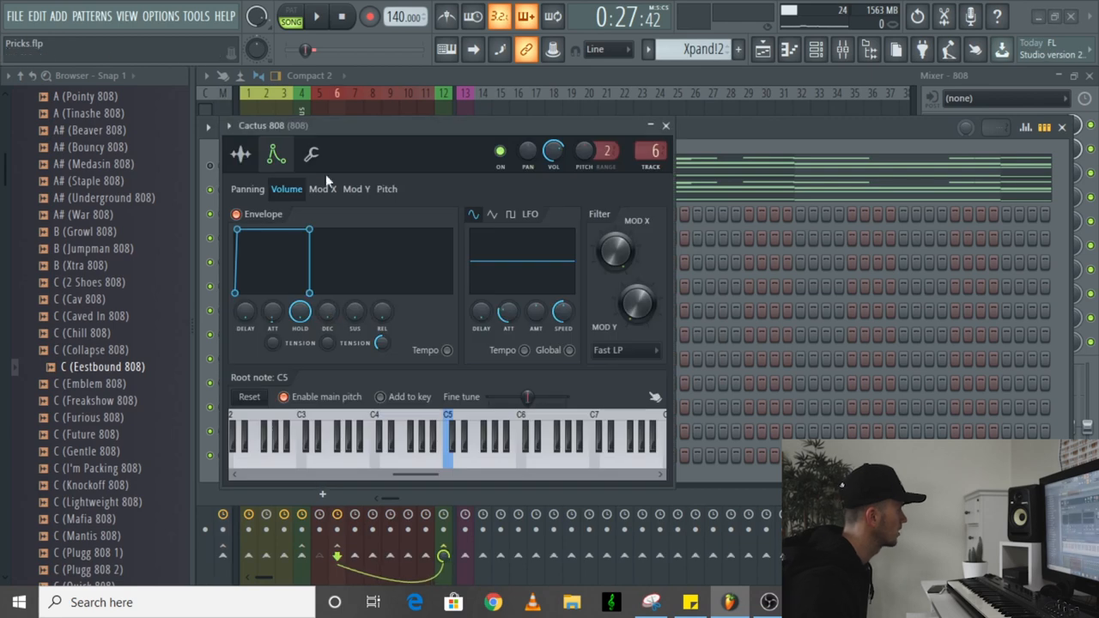
left_click(241, 154)
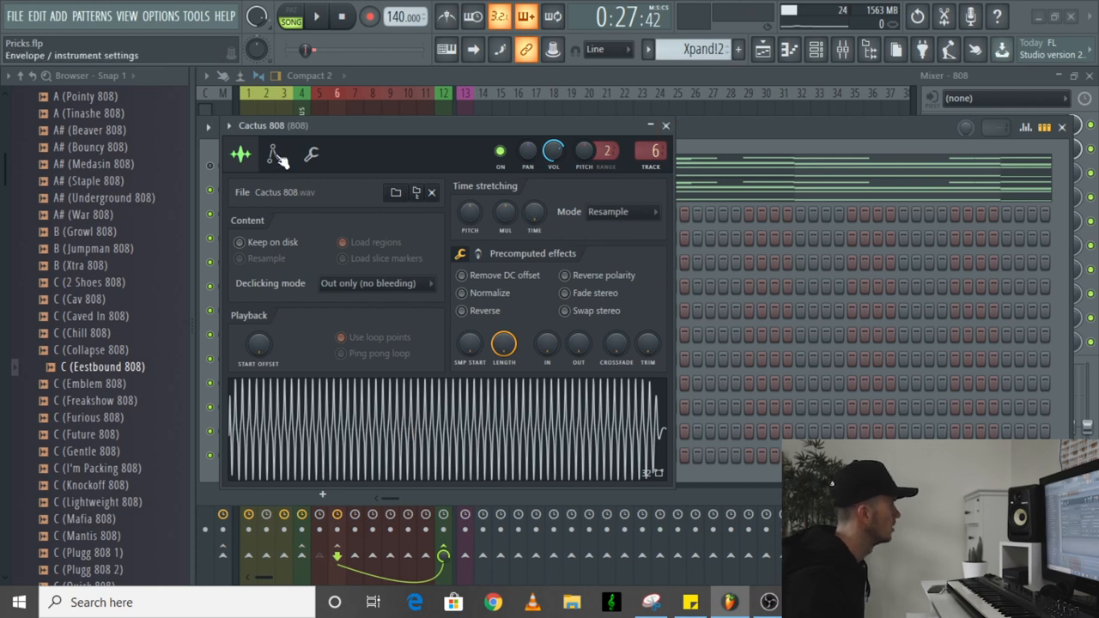
left_click(275, 154)
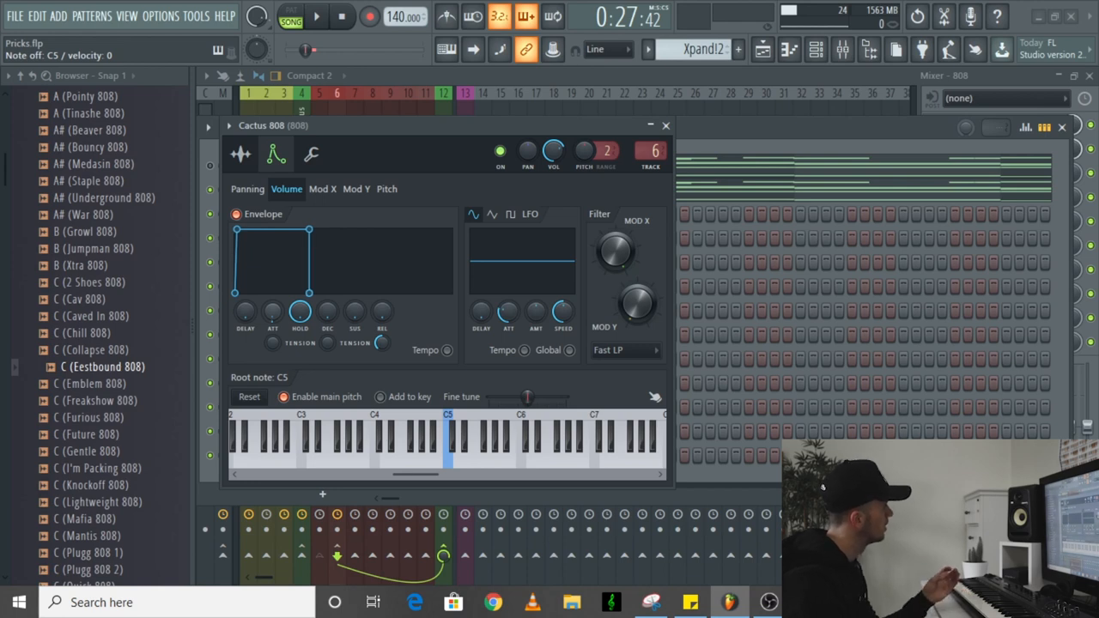
left_click(446, 455)
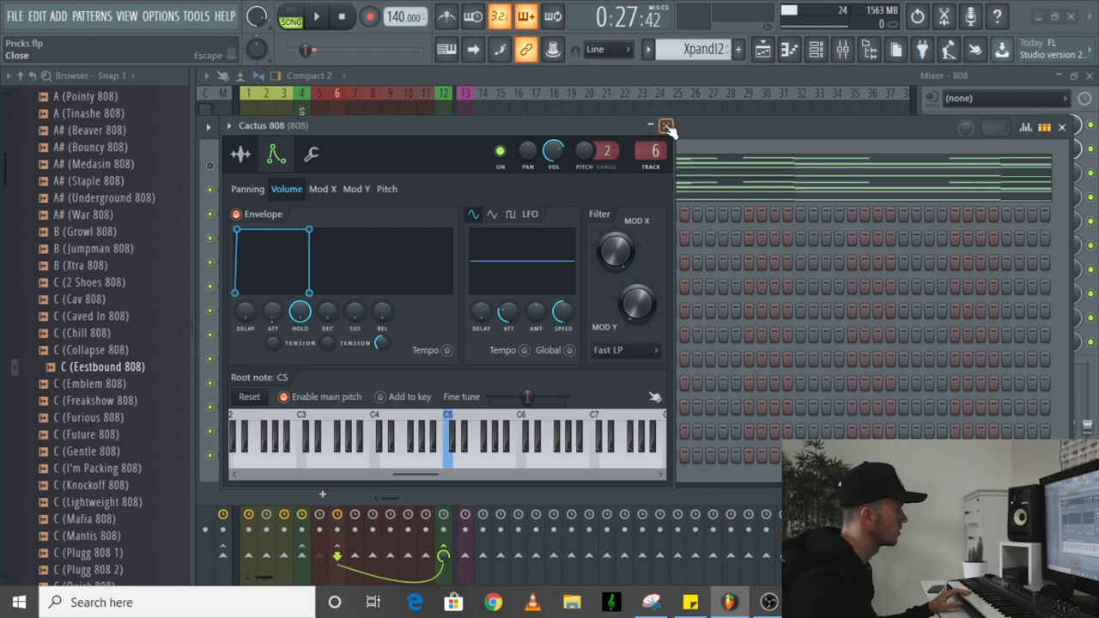
left_click(666, 127)
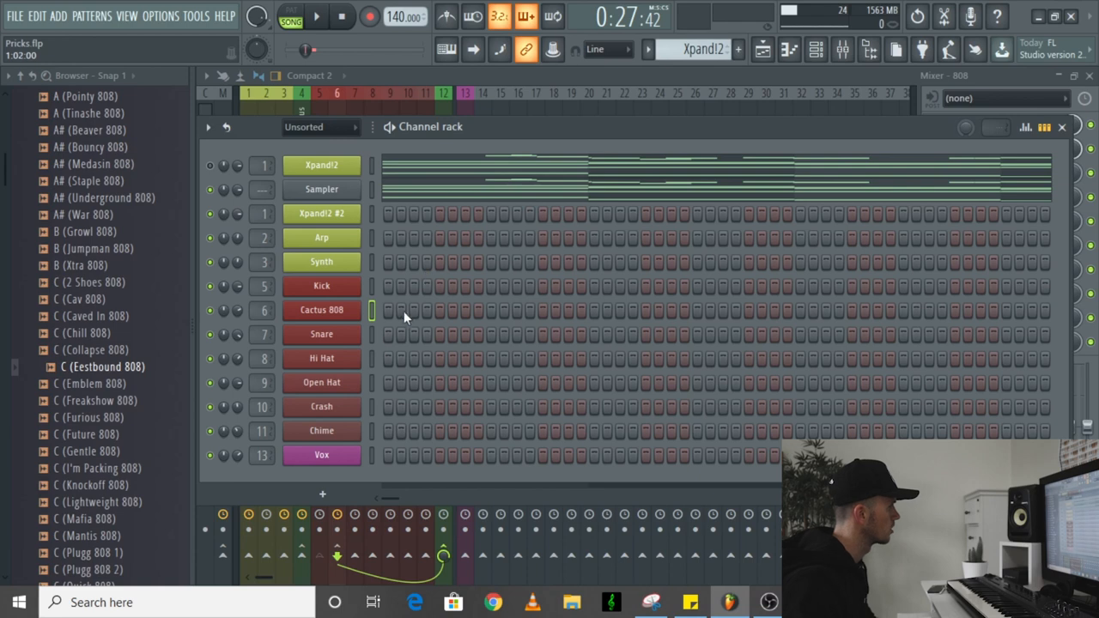
Step: Bring up the Cactus 808 piano roll and place the first 808 note
double_click(321, 311)
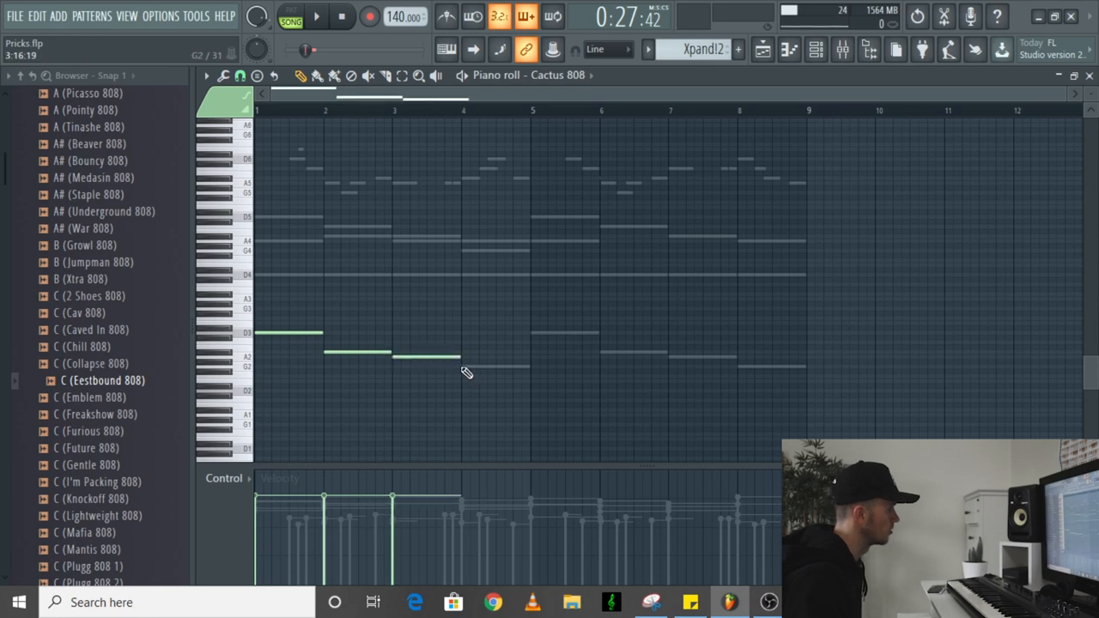
left_click(488, 381)
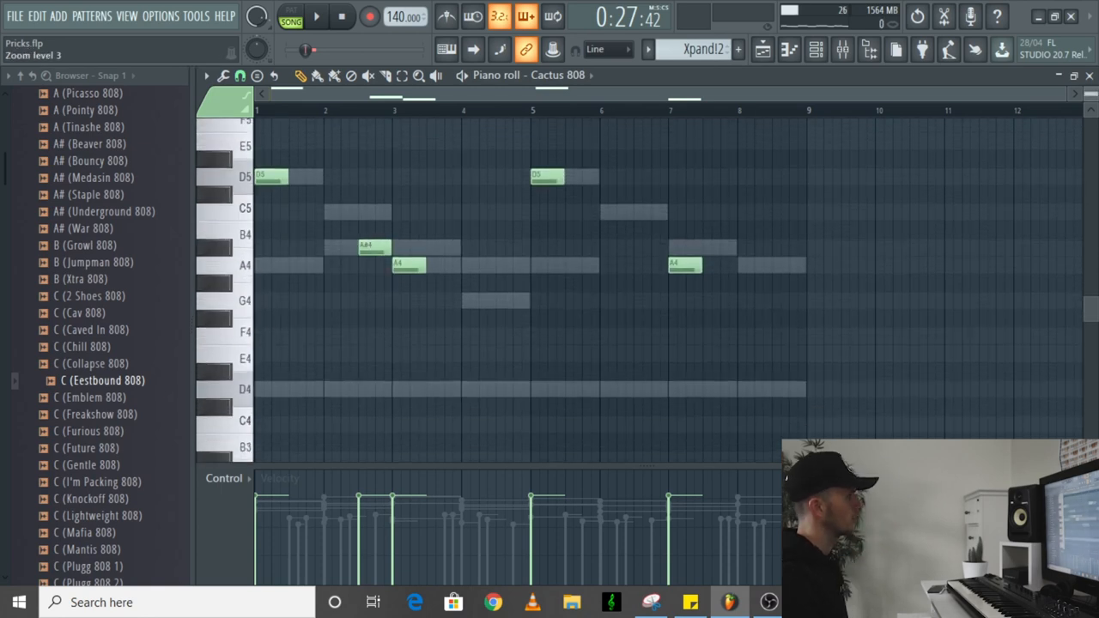
scroll("down", 3)
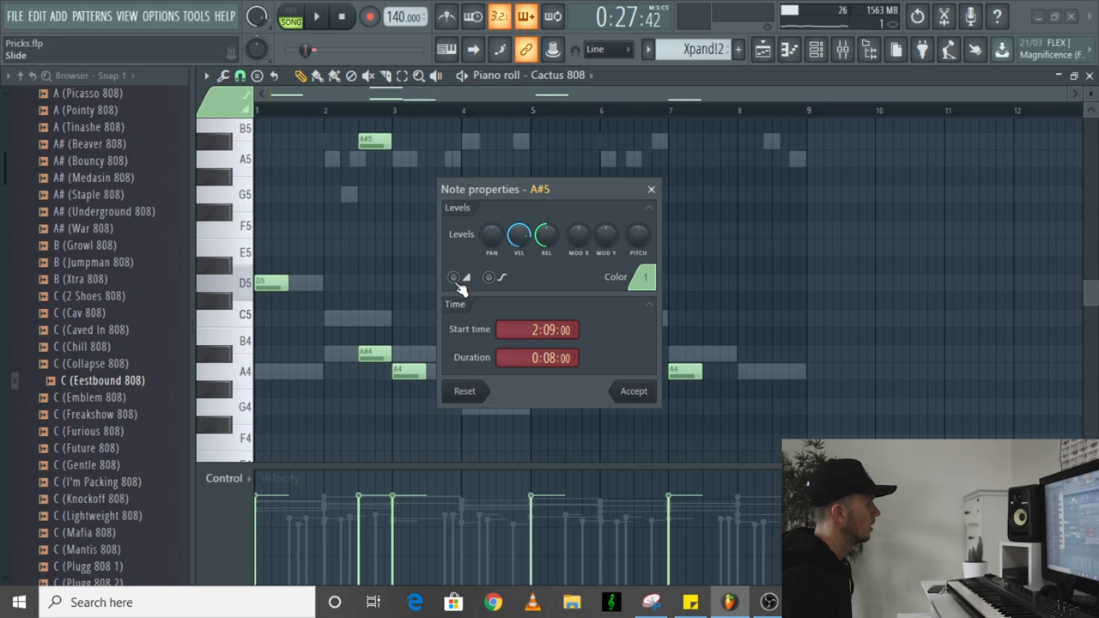
Step: Enable Slide on the A#5 note in Note properties and accept the change
left_click(454, 279)
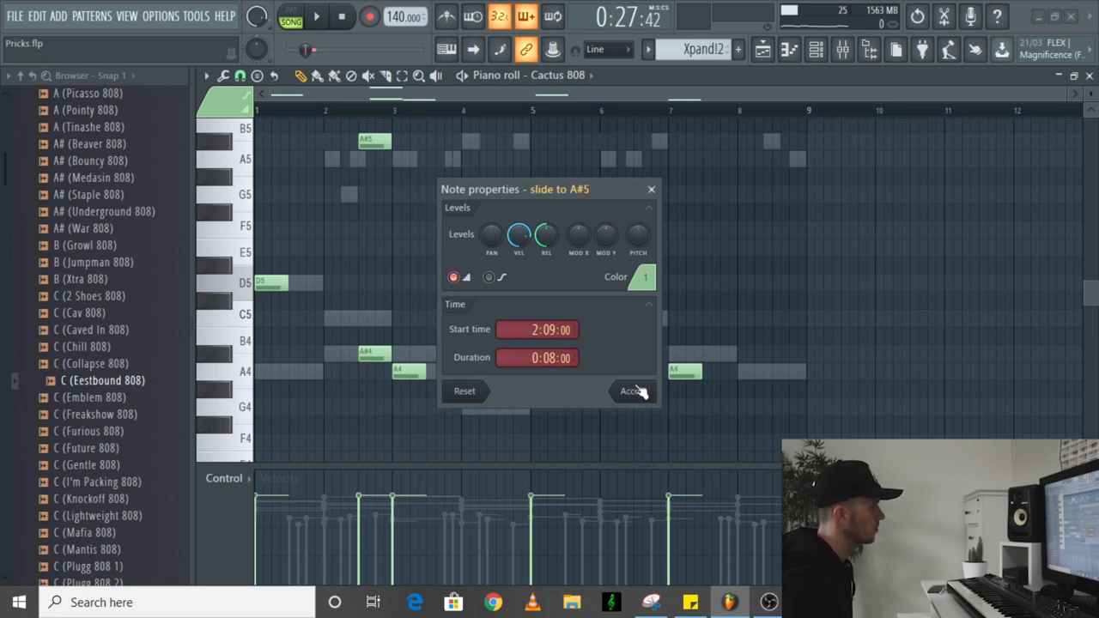
left_click(632, 391)
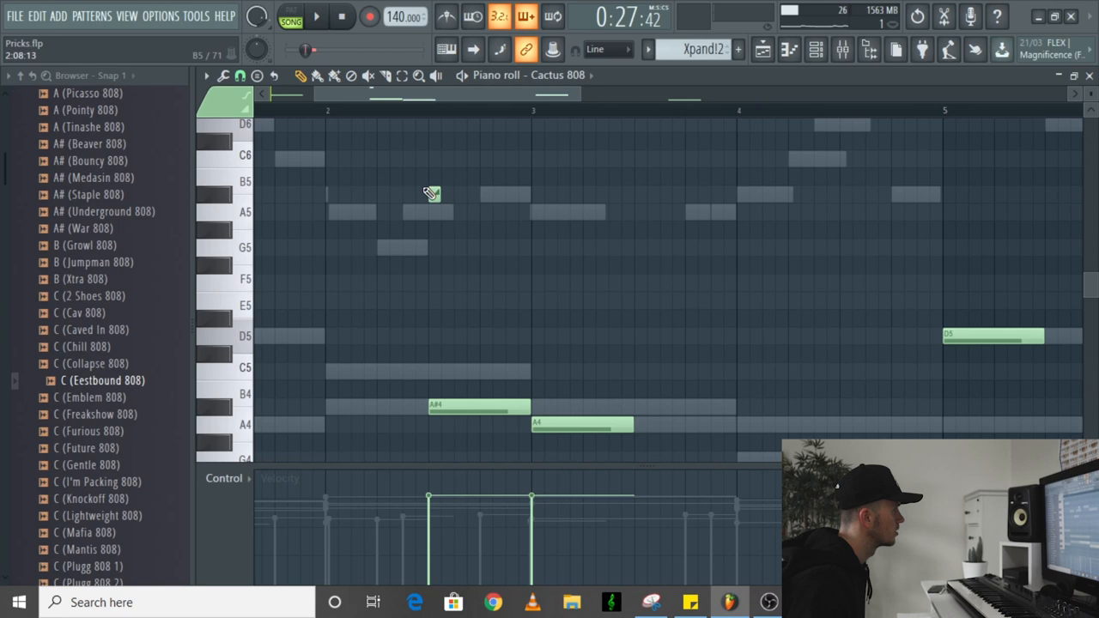
Step: Place slide notes on A#5 and E5 above the repeated A#4 808 notes
left_click(484, 265)
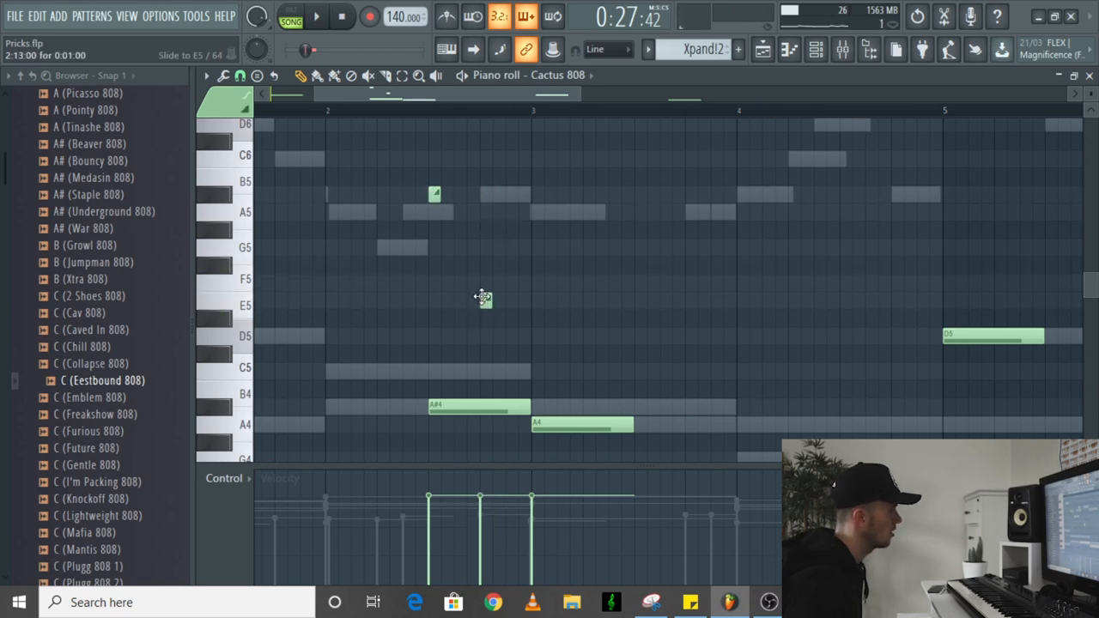
mouse_move(485, 302)
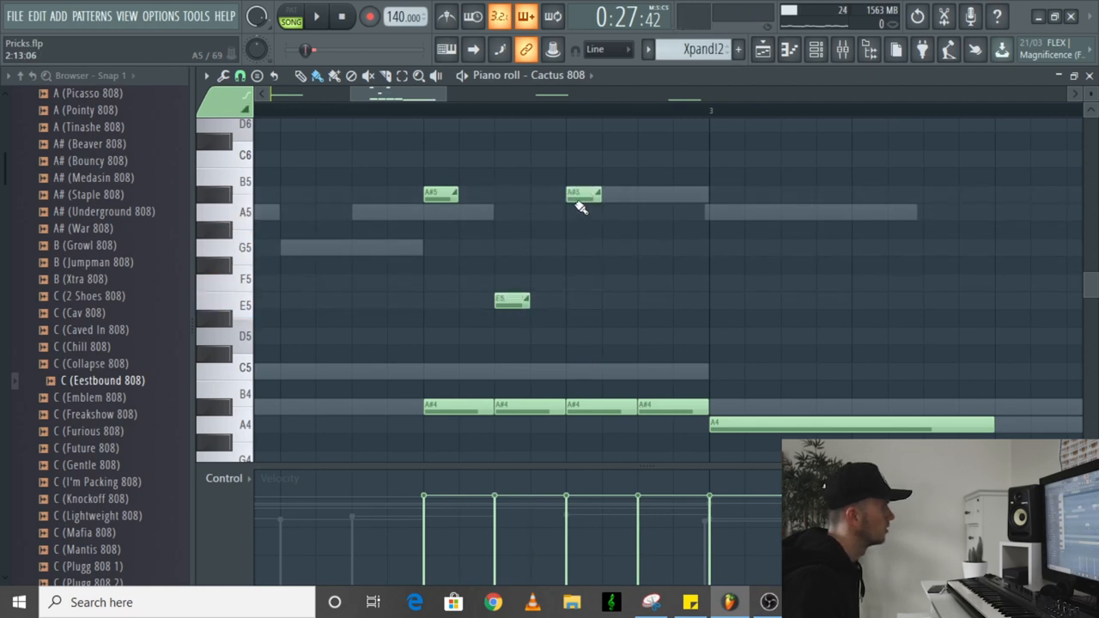
left_click(654, 299)
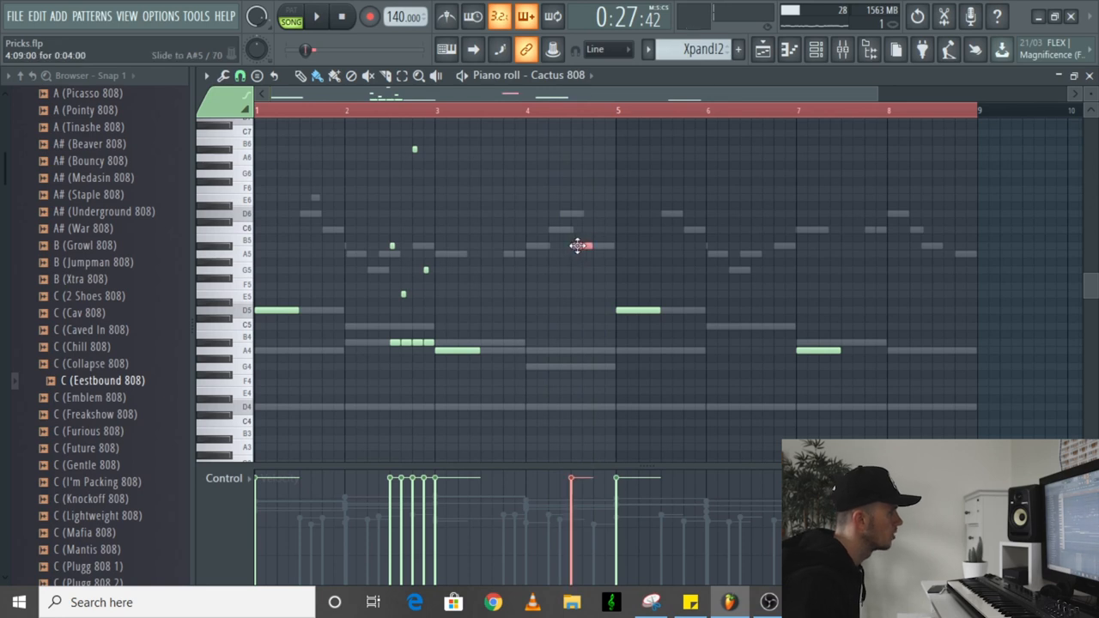
mouse_move(580, 247)
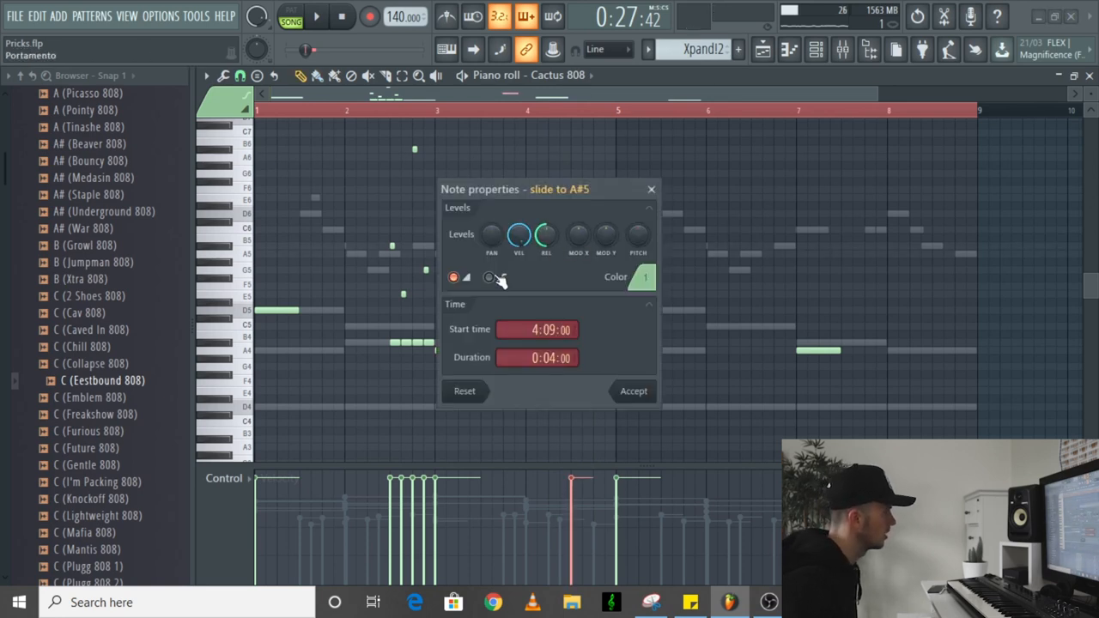
Step: Switch the A#5 slide note at 4:09 to a portamento glide
left_click(487, 276)
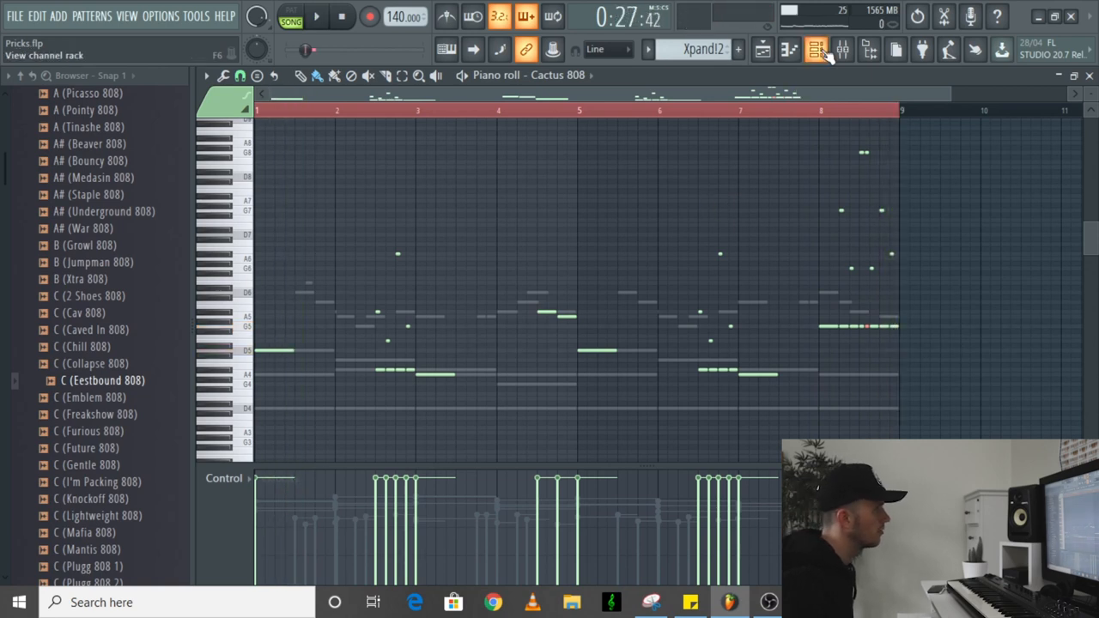
Step: Bring up the channel rack to start the Xpandi2 #2 pattern variation
left_click(814, 48)
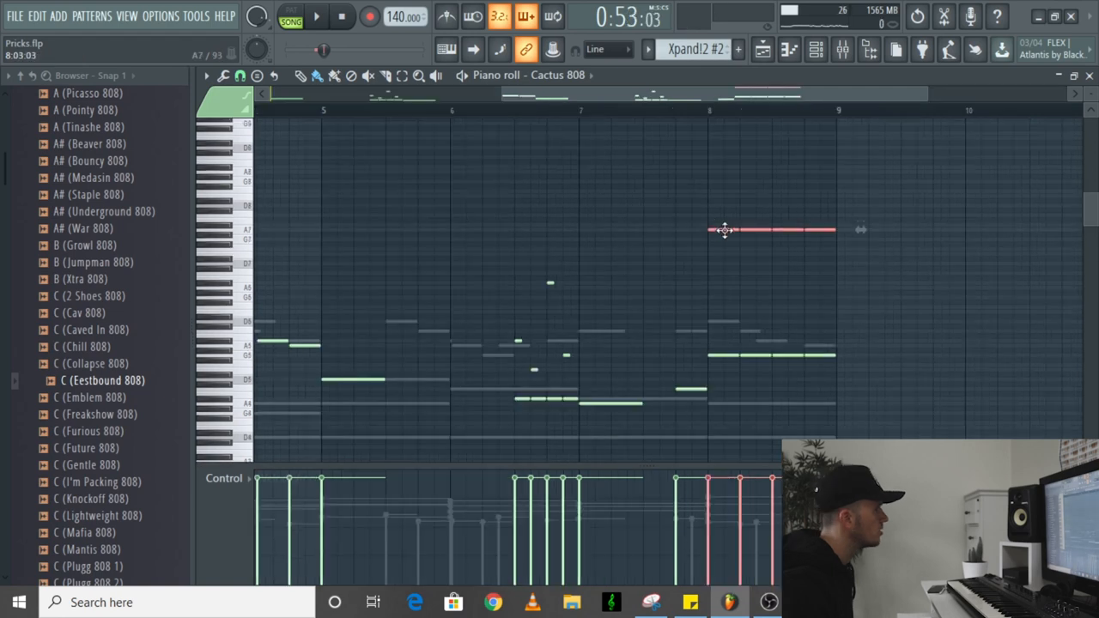
Step: Place short high slide notes after bar 8 of the Cactus 808 line, trimming the new note's length
left_click_drag(770, 230, 769, 240)
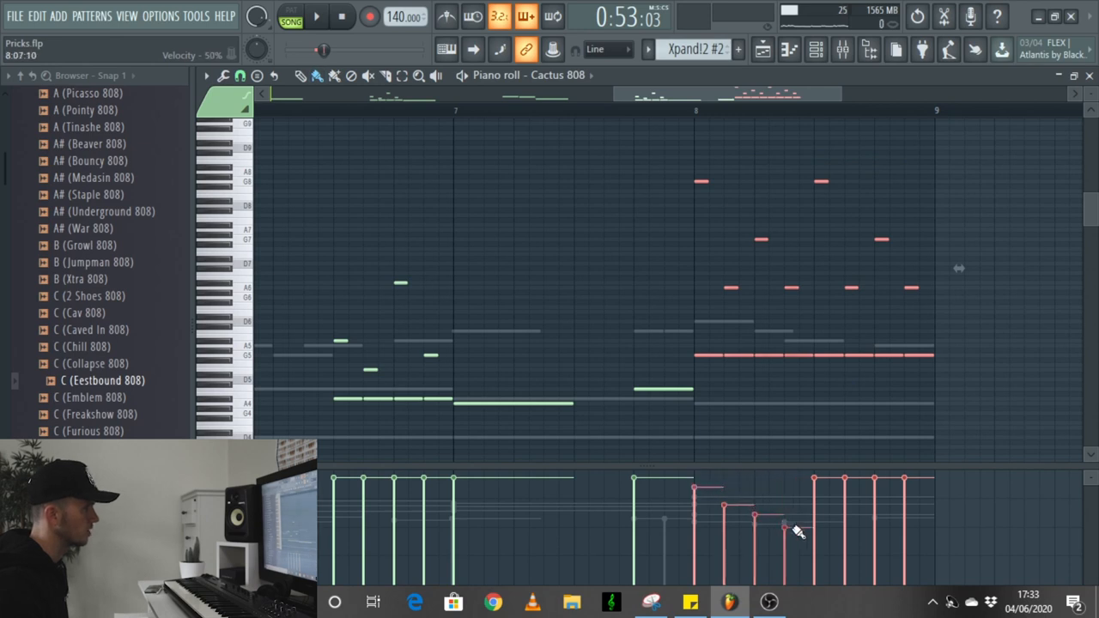
Step: Draw a descending velocity ramp across the new 808 notes and return to the channel rack
left_click_drag(786, 529, 902, 584)
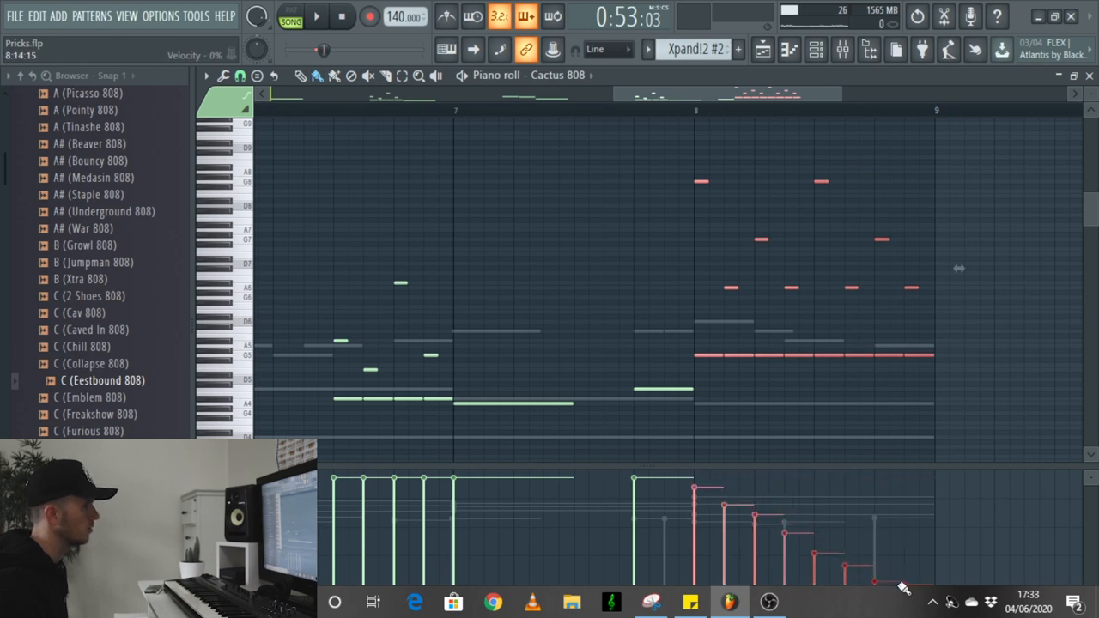
left_click(322, 18)
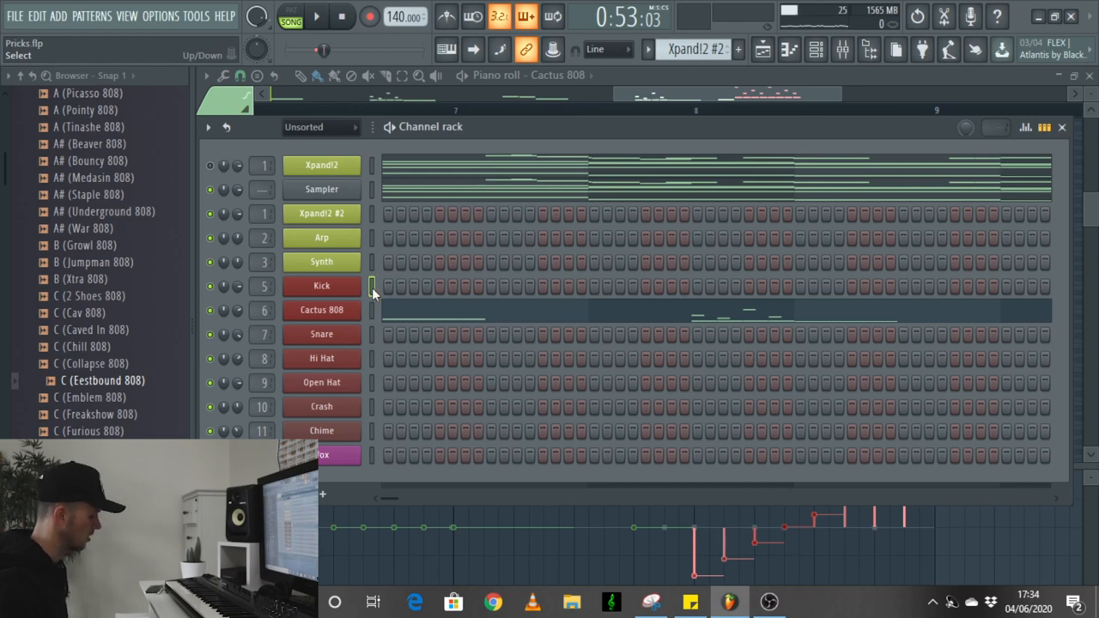
Step: Show note velocities for the selected Kick notes in the piano roll and audition the pattern
double_click(321, 285)
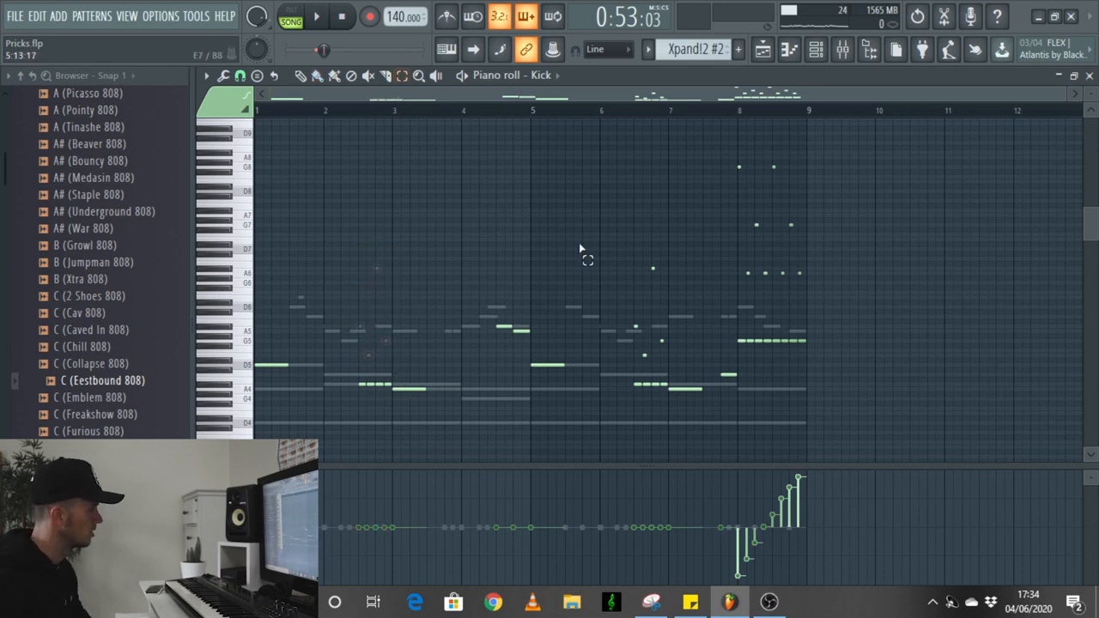
left_click_drag(713, 137, 794, 292)
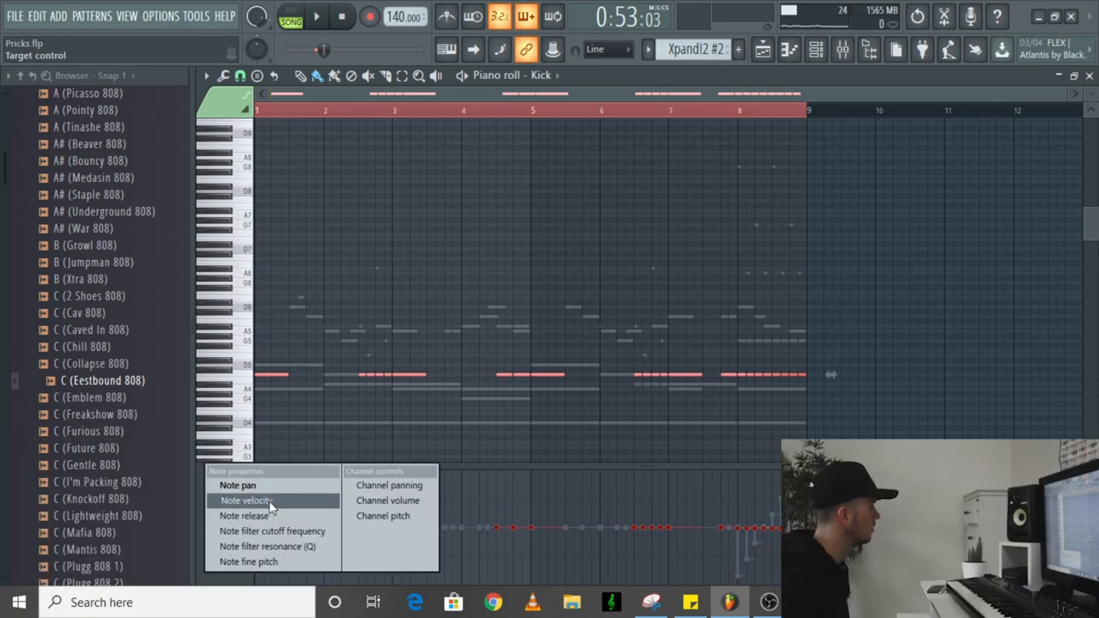
left_click(247, 502)
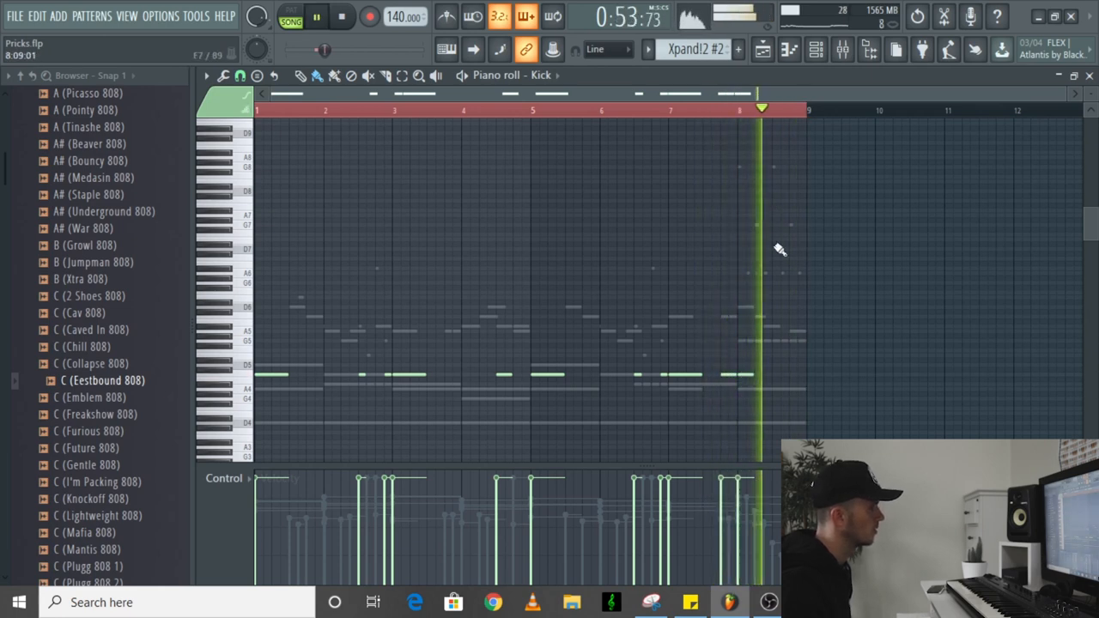
left_click(813, 48)
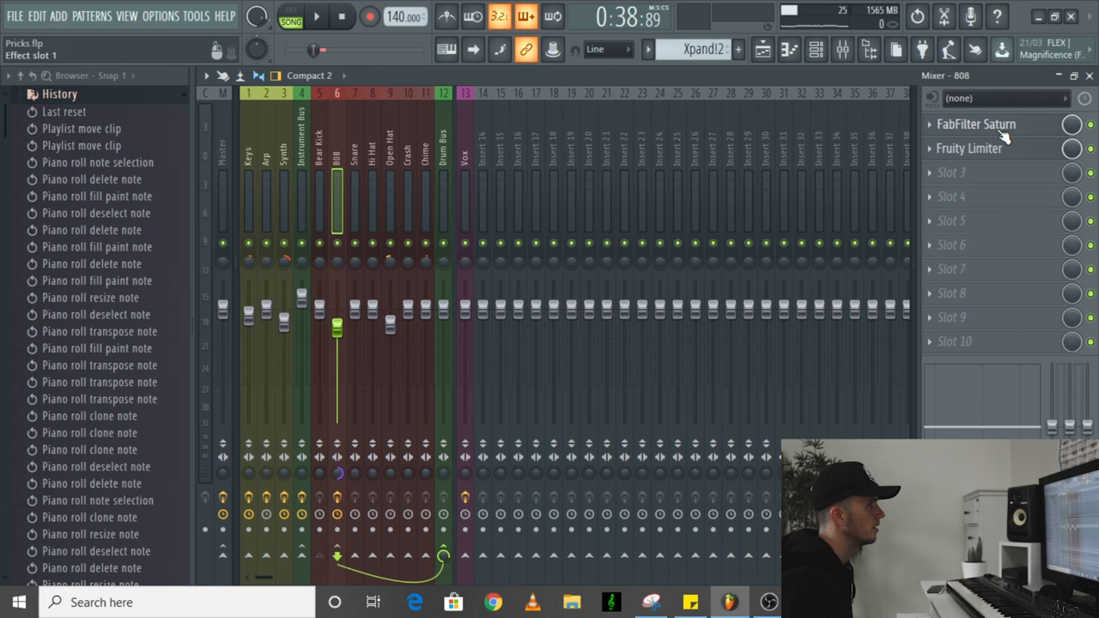
Step: Inspect the 808 insert's FabFilter Saturn saturation in the mixer during playback
left_click(981, 124)
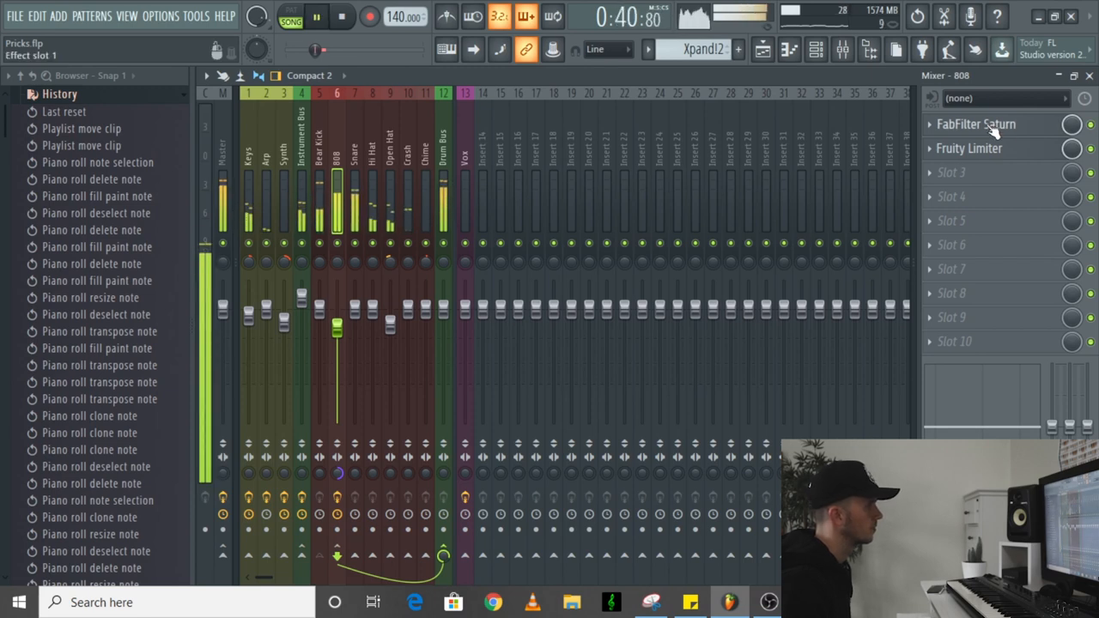
left_click(976, 123)
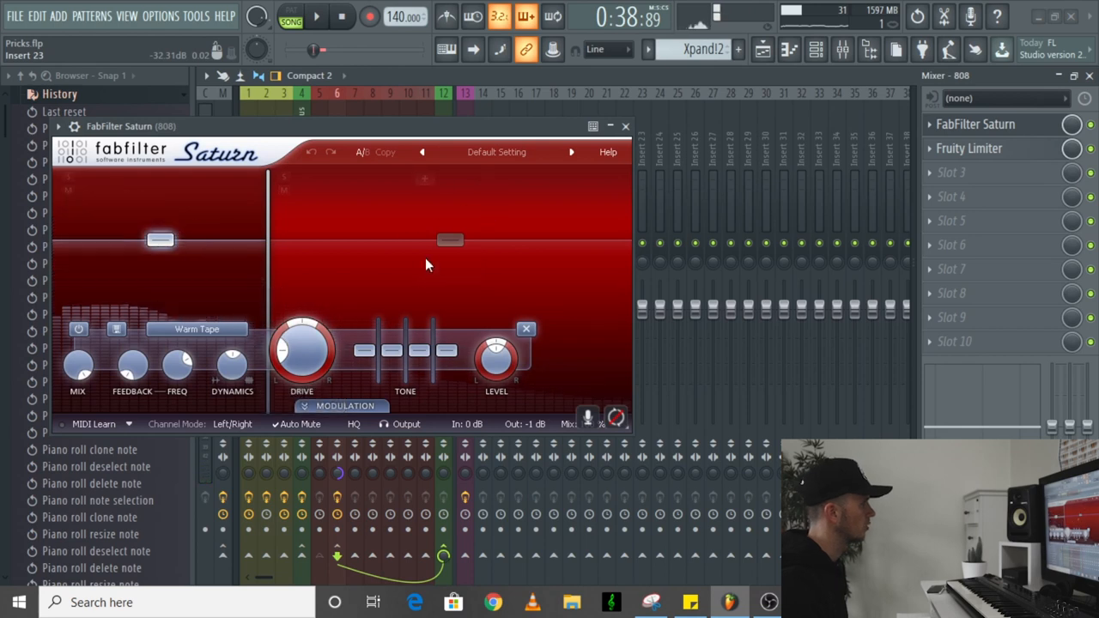
left_click(625, 127)
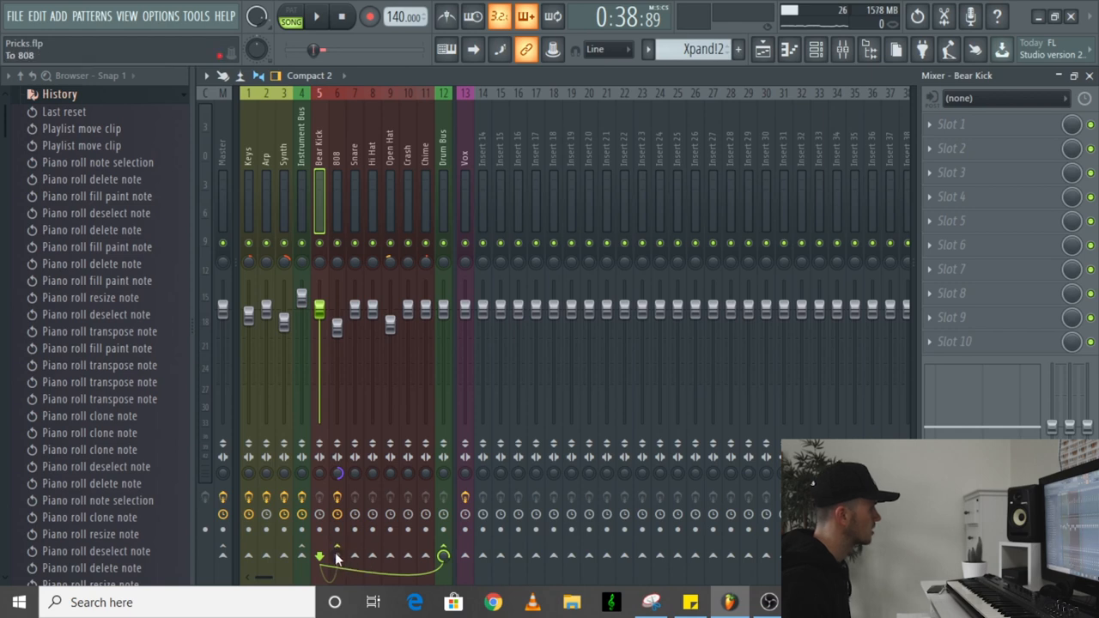
mouse_move(361, 570)
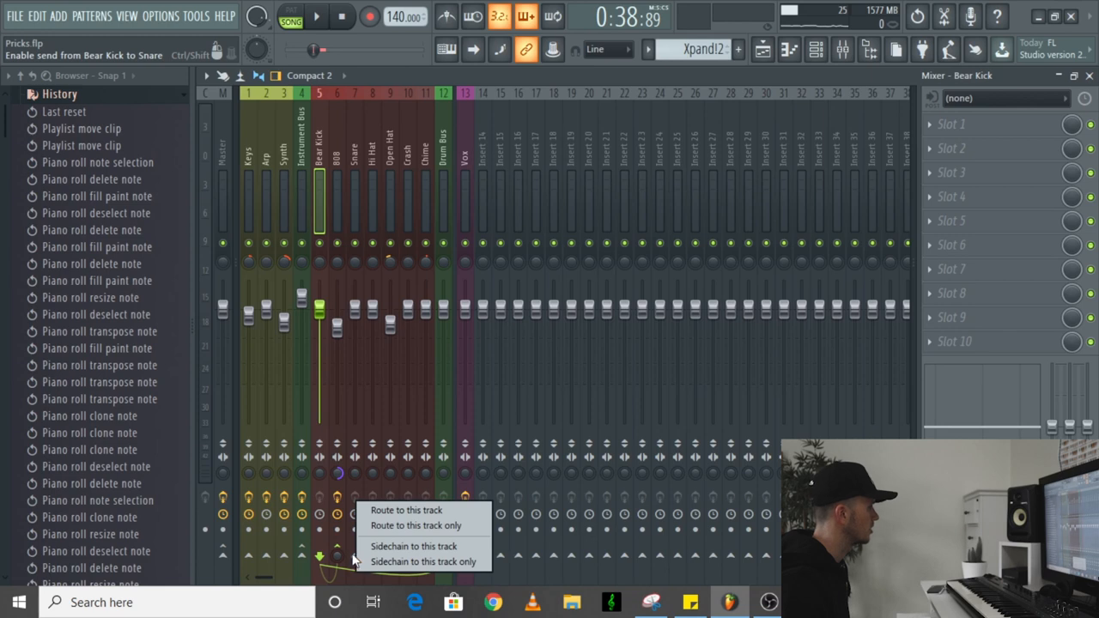
mouse_move(407, 546)
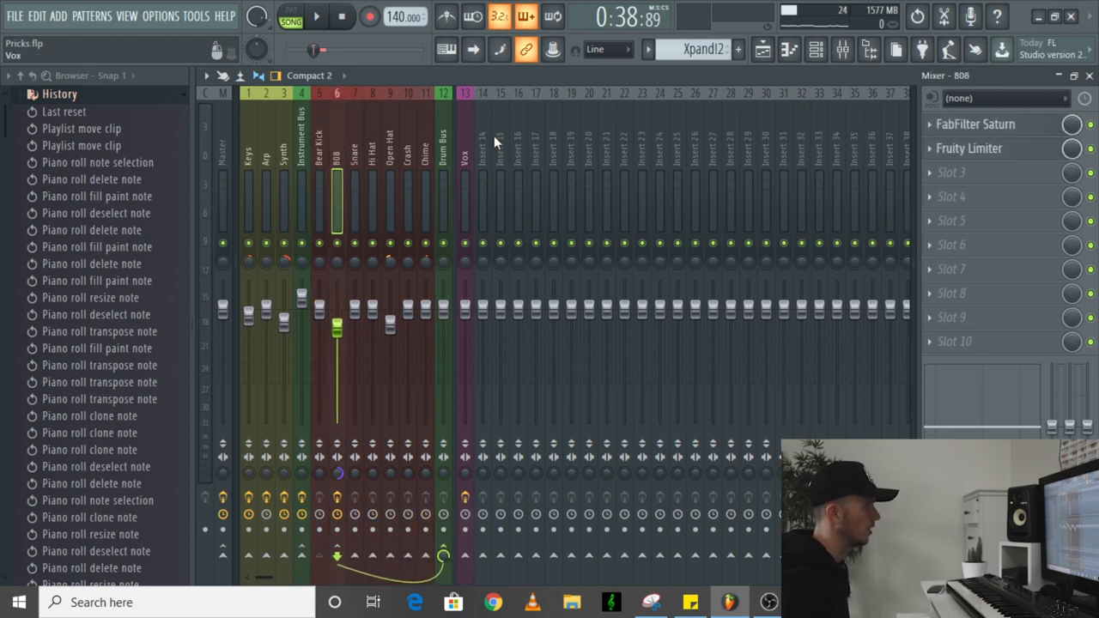
Step: Set the 808's Fruity Limiter to compress at about 3.7:1 ratio and -18.5 dB threshold
left_click(969, 148)
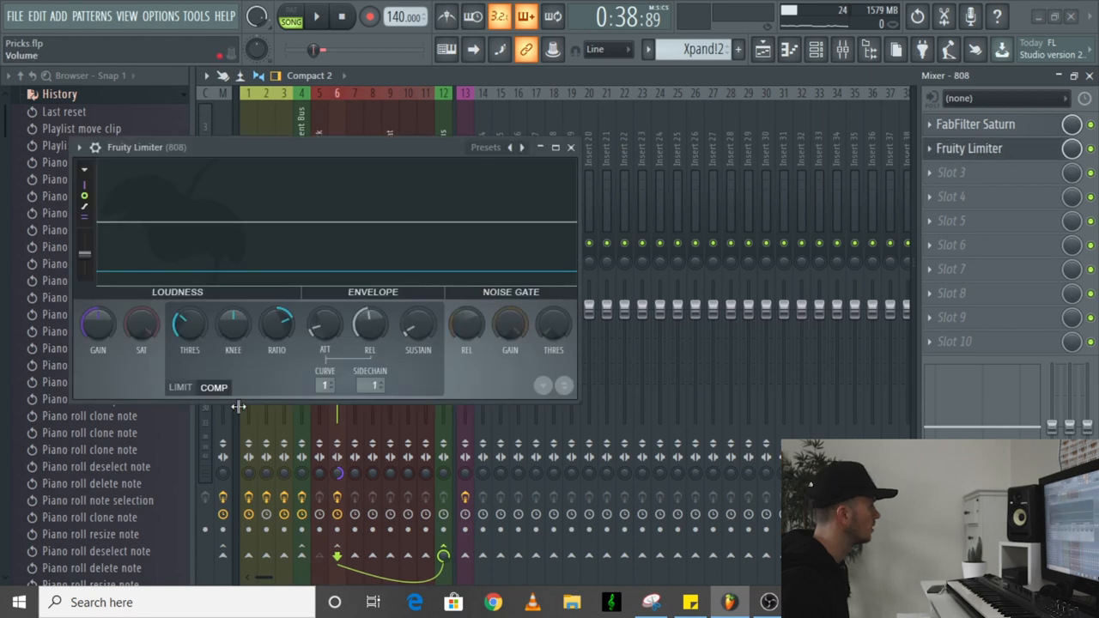
mouse_move(371, 385)
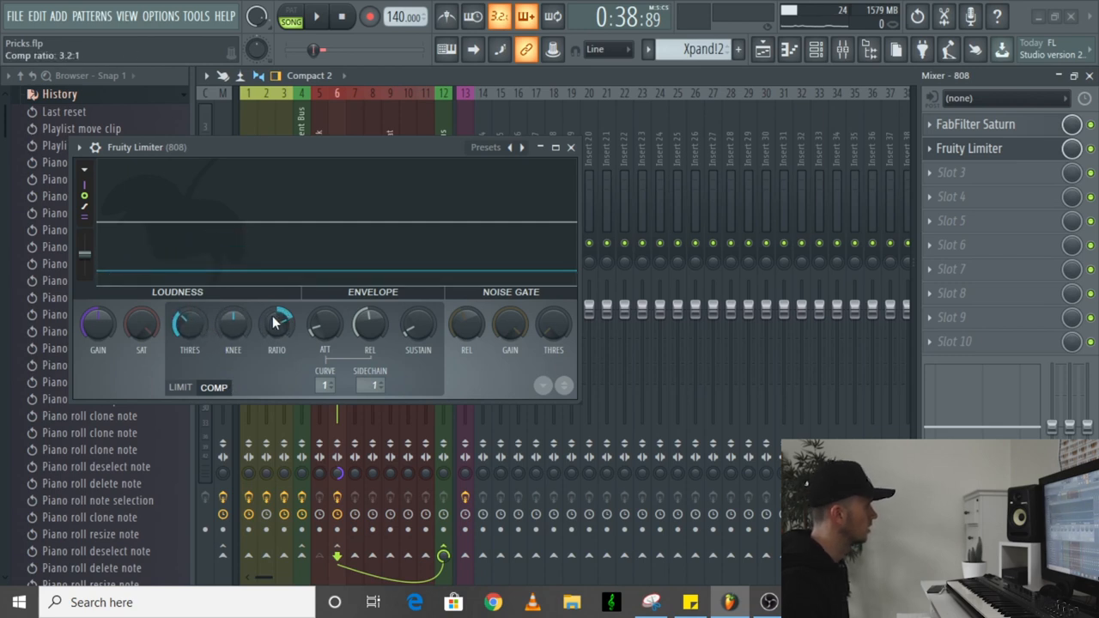
left_click_drag(276, 325, 276, 301)
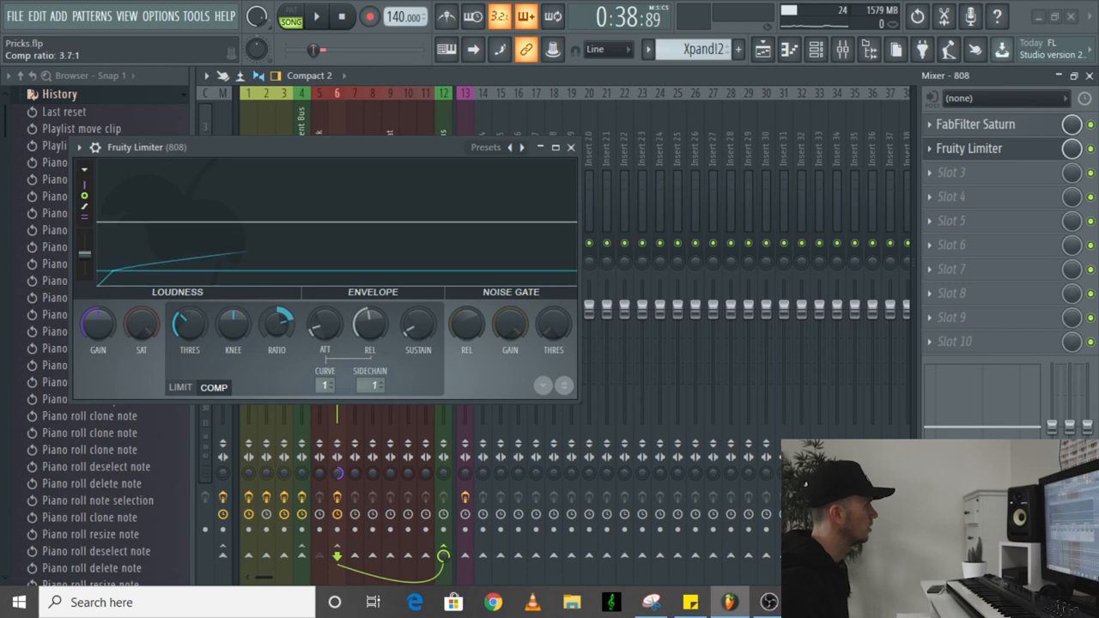
left_click(326, 17)
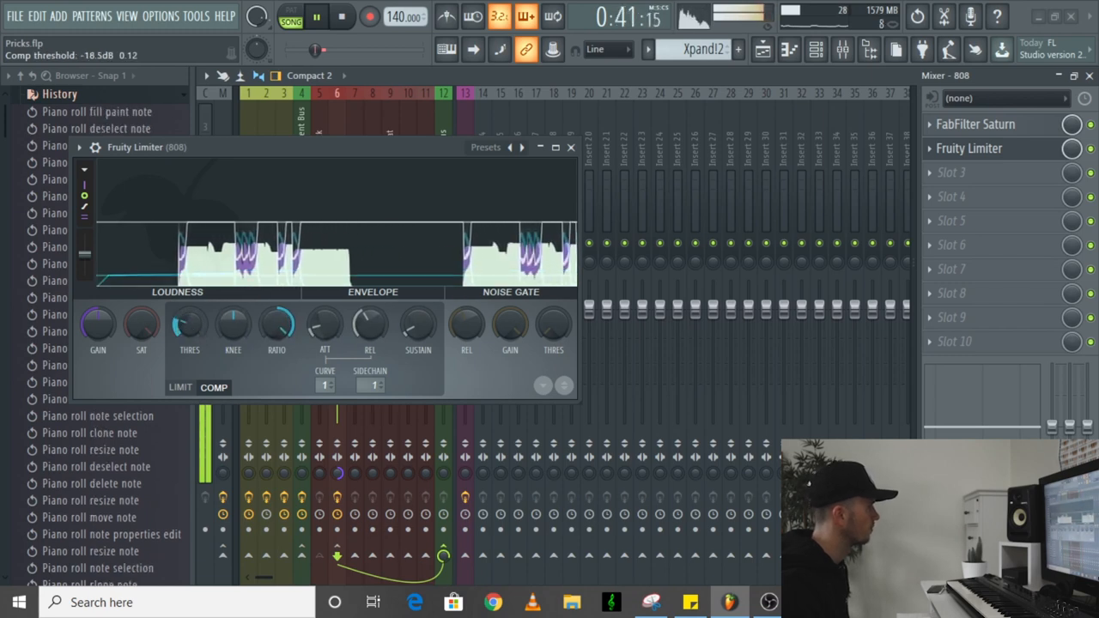
Step: Fine-tune the 808's compression threshold by ear, then close the Fruity Limiter
left_click_drag(369, 325, 369, 343)
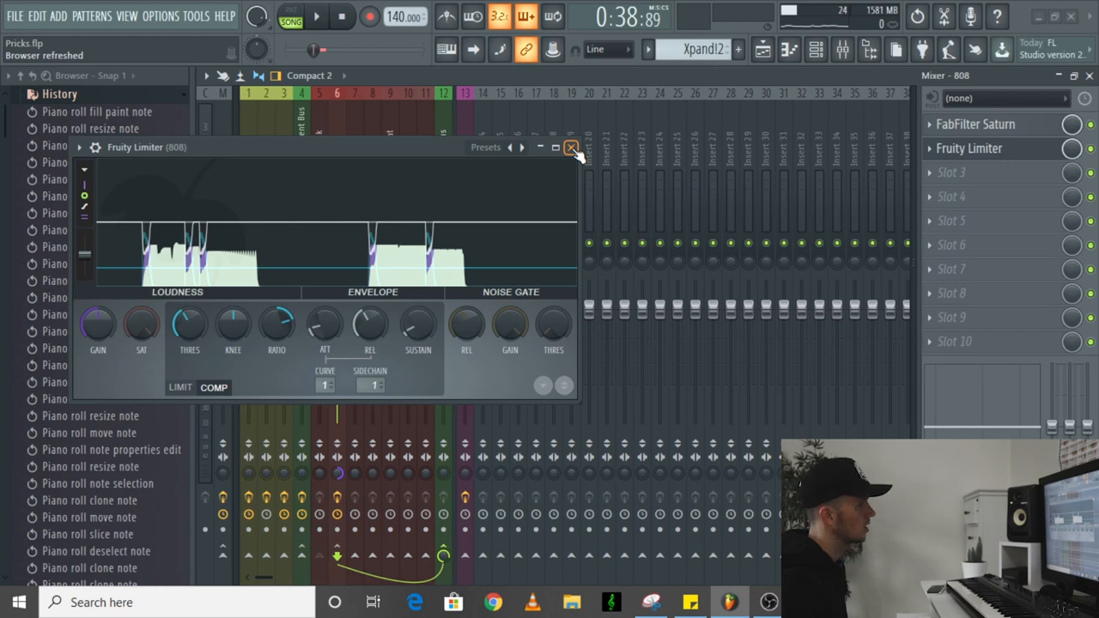
left_click(570, 148)
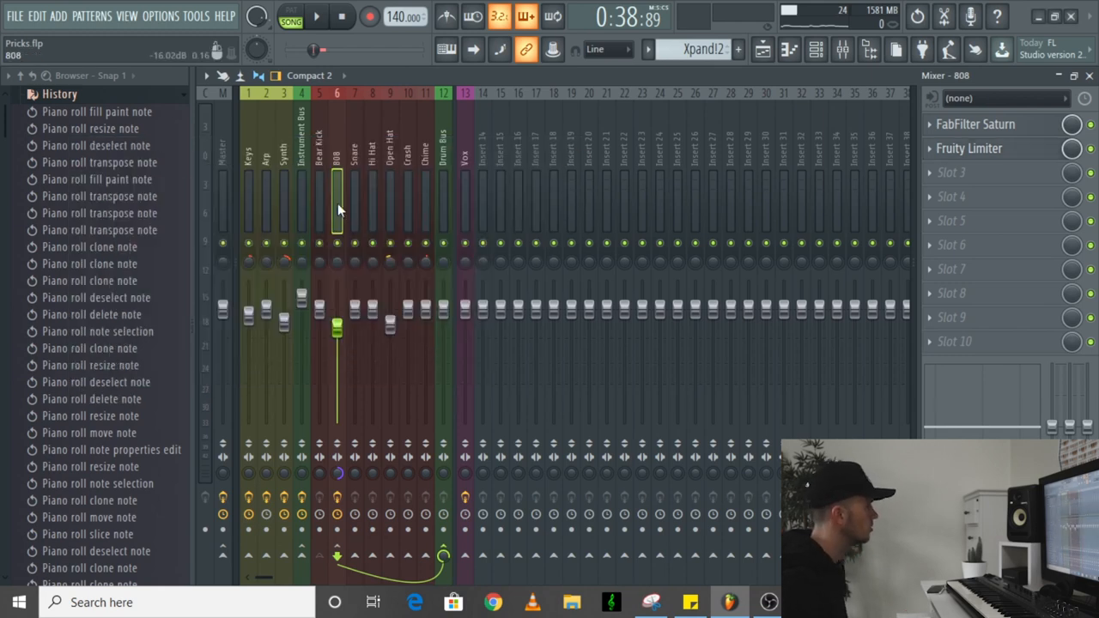